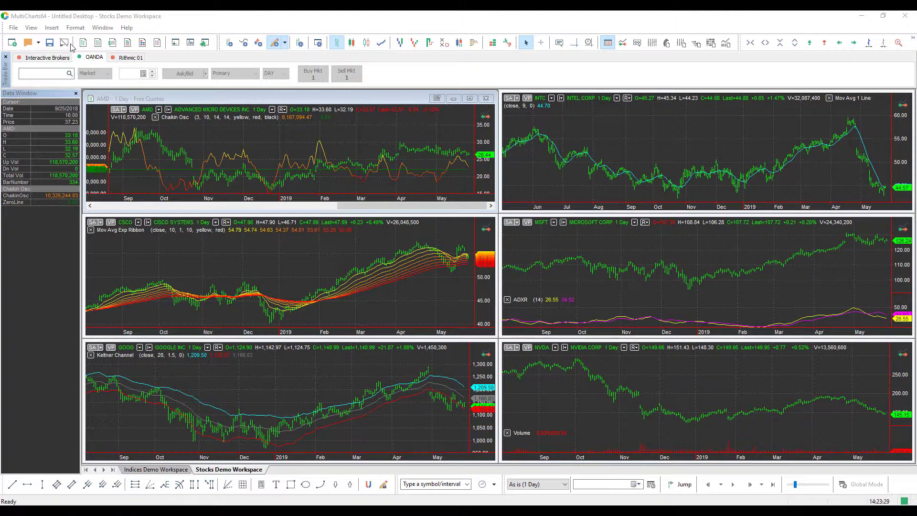
pyautogui.moveTo(64, 42)
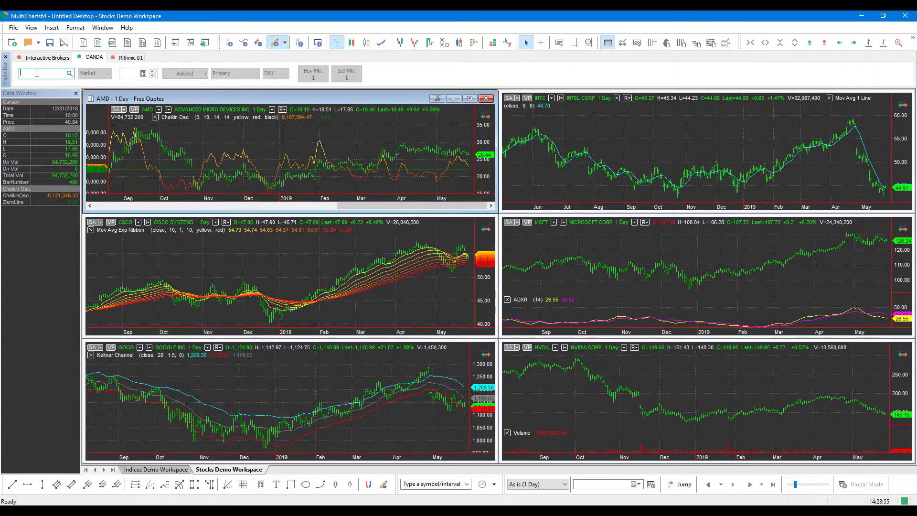
pyautogui.moveTo(35, 67)
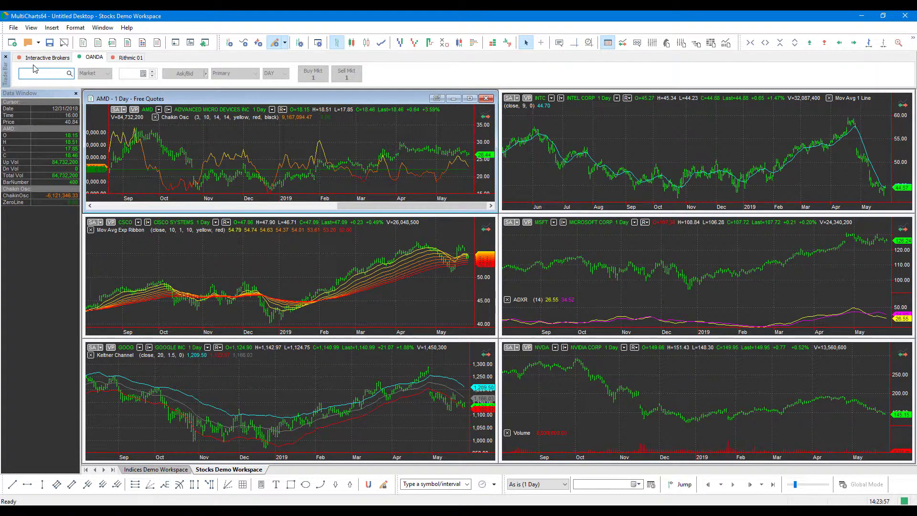
# Search for 'eur' and dismiss the symbol-not-found message.
pyautogui.write('eur')
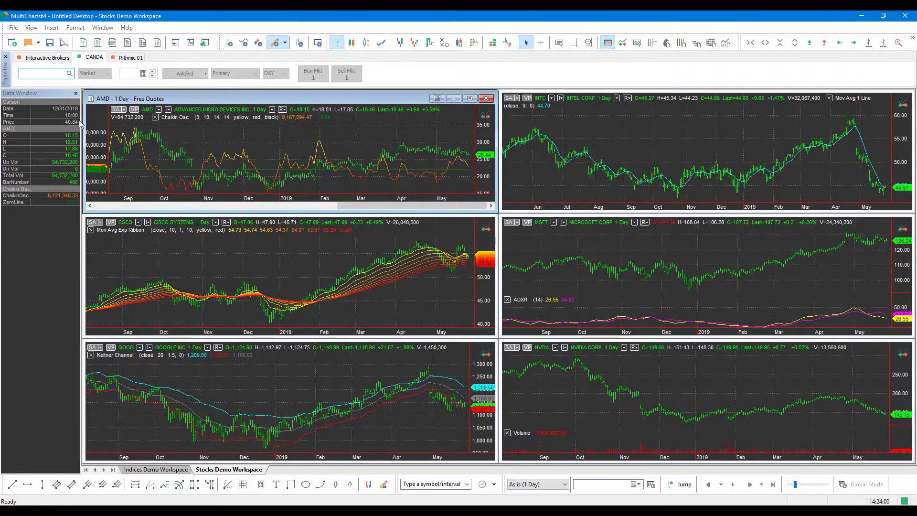
pyautogui.write('eur')
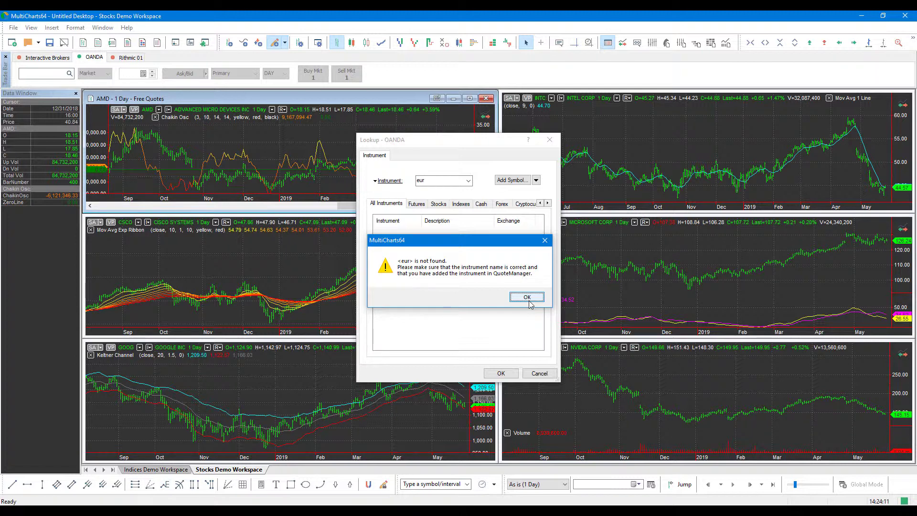
pyautogui.click(526, 296)
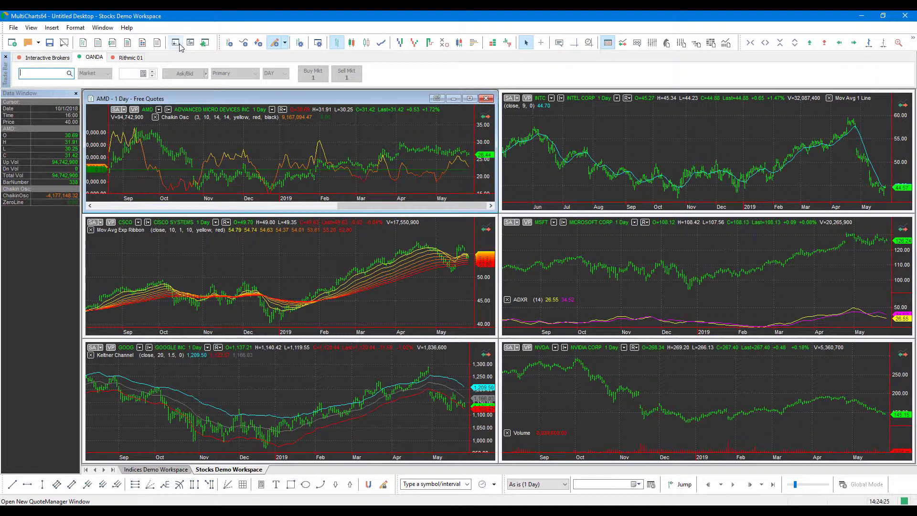
pyautogui.moveTo(176, 42)
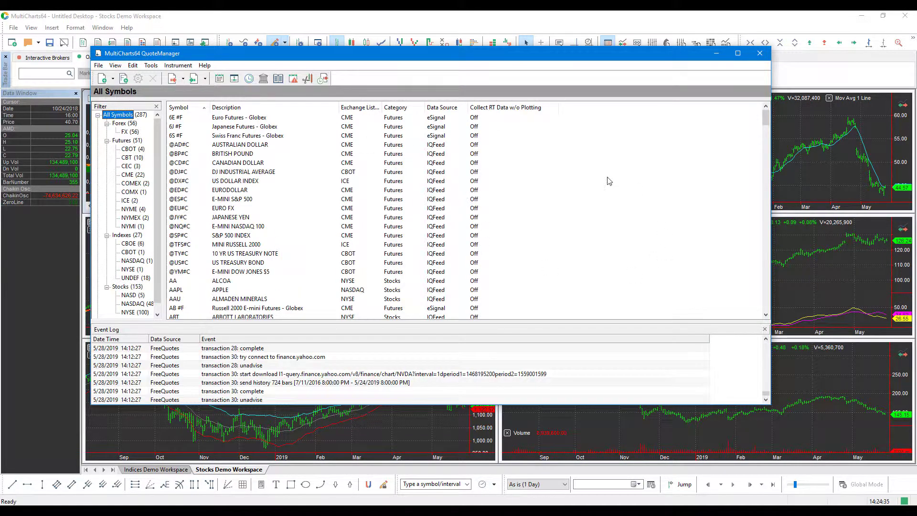
pyautogui.moveTo(405, 156)
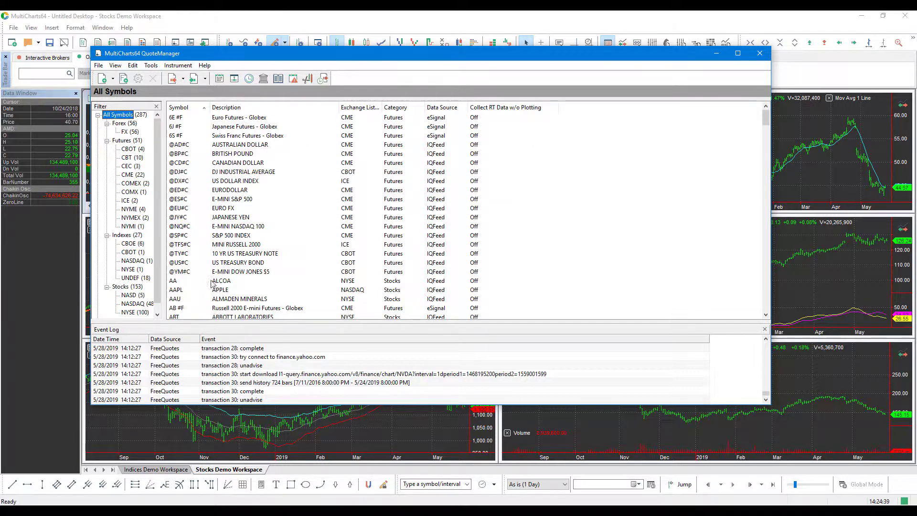
pyautogui.moveTo(244, 220)
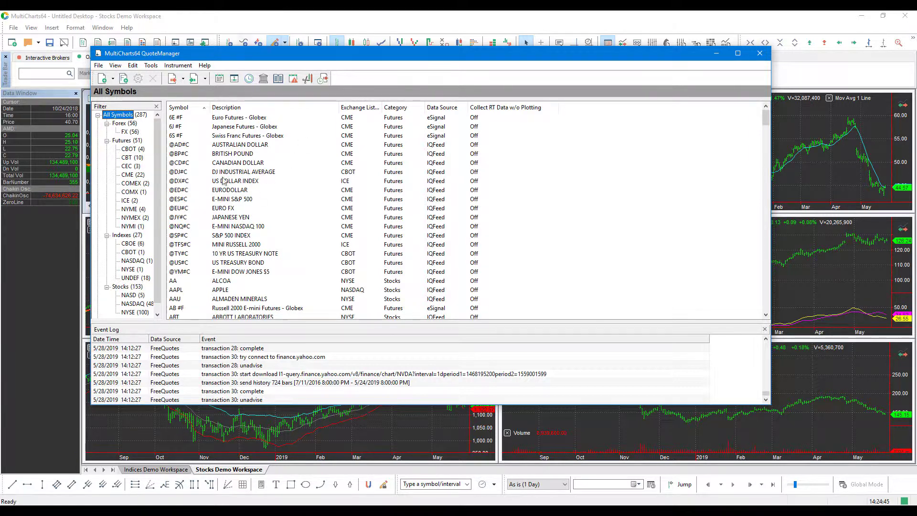
# Sort the QuoteManager All Symbols list by data source and browse through it.
pyautogui.scroll(-3)
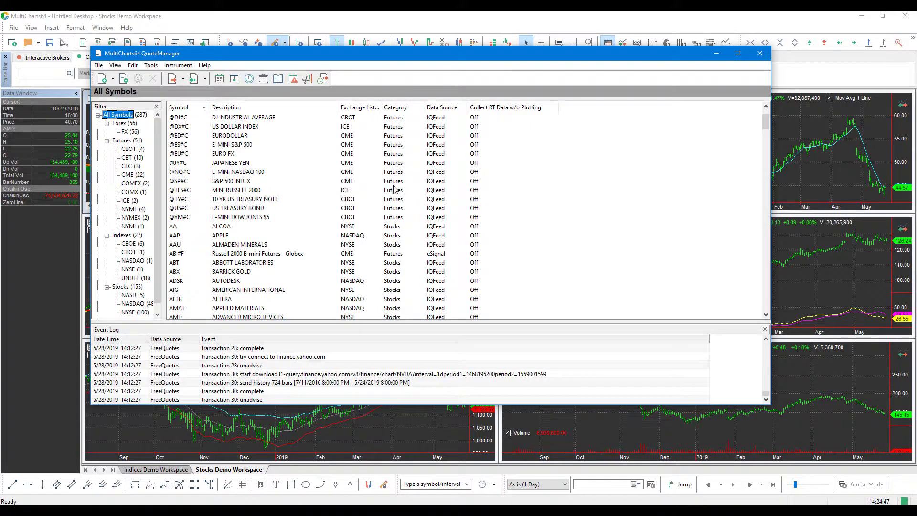
pyautogui.click(443, 107)
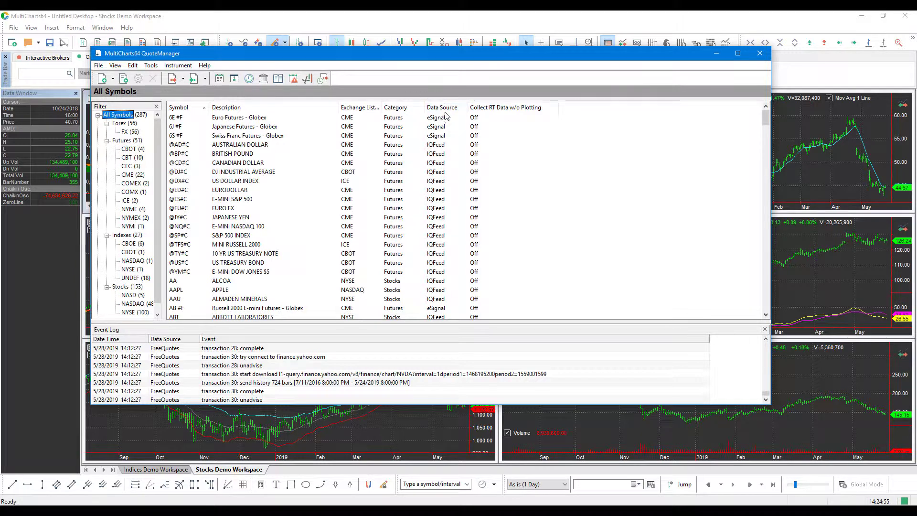
pyautogui.click(443, 108)
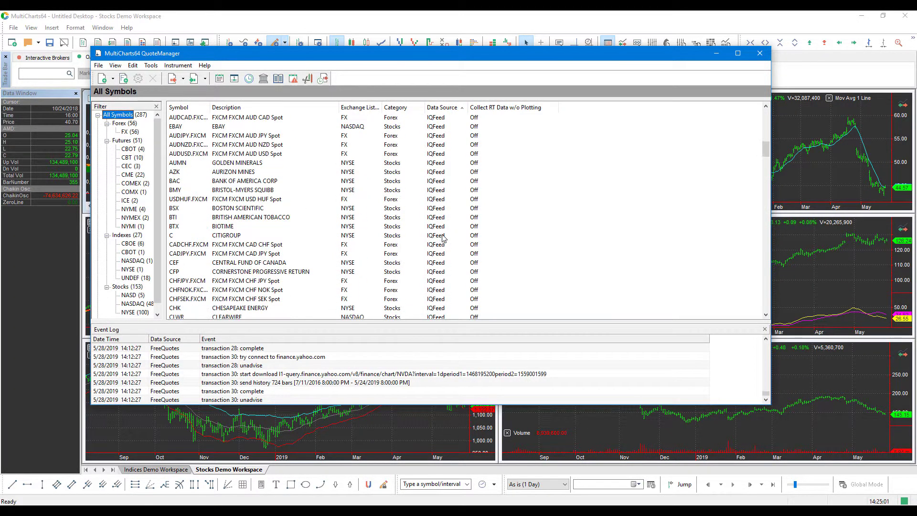
pyautogui.scroll(-3)
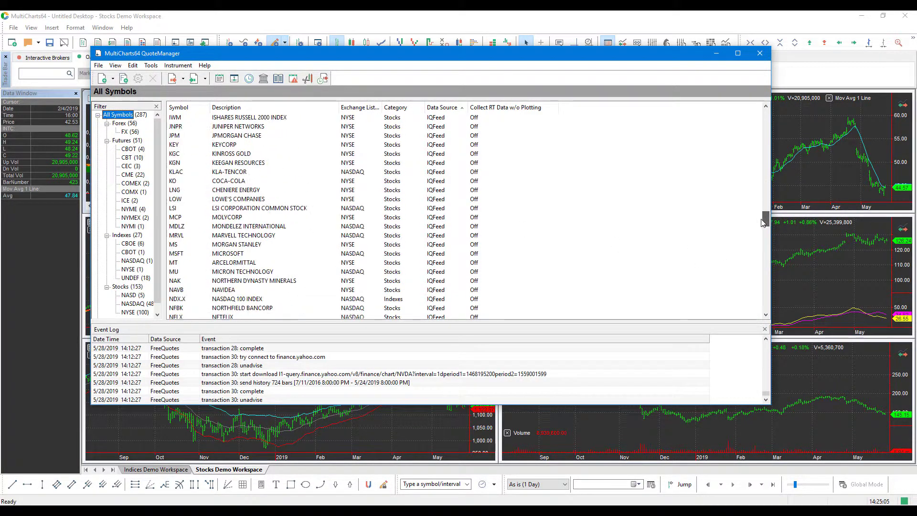
pyautogui.scroll(-3)
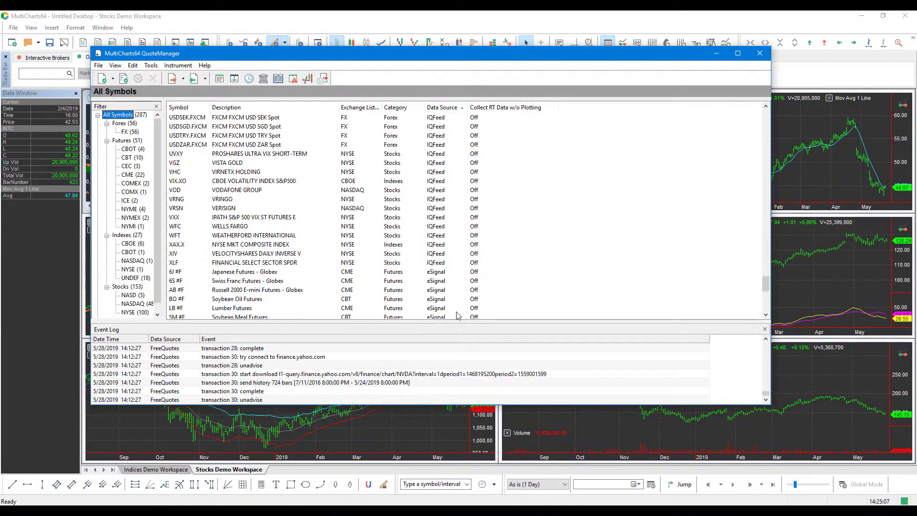
pyautogui.scroll(-3)
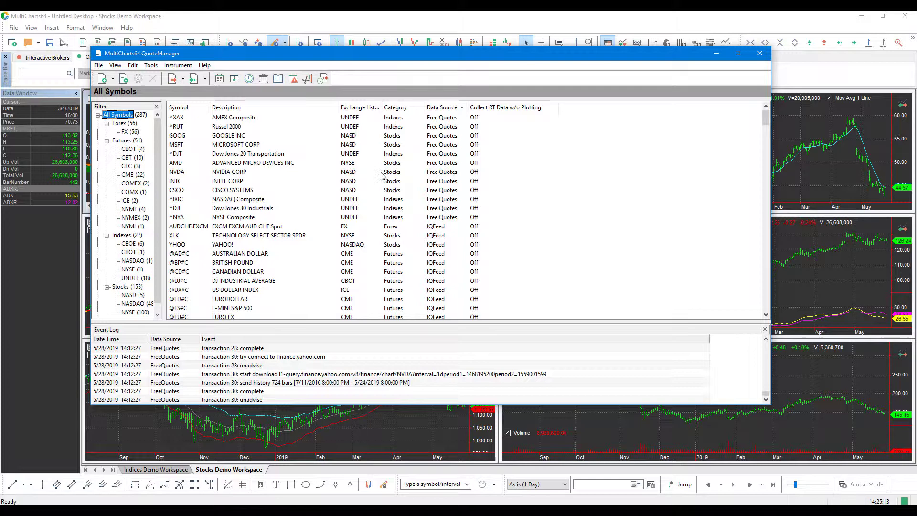
pyautogui.moveTo(286, 56)
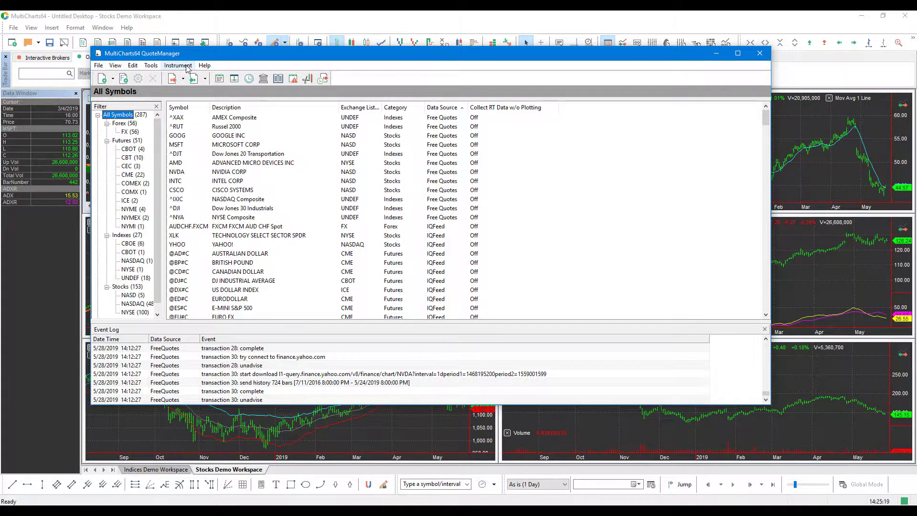
# Choose Instrument > Add Symbol > From Data Source > OANDA to insert OANDA symbols.
pyautogui.click(177, 65)
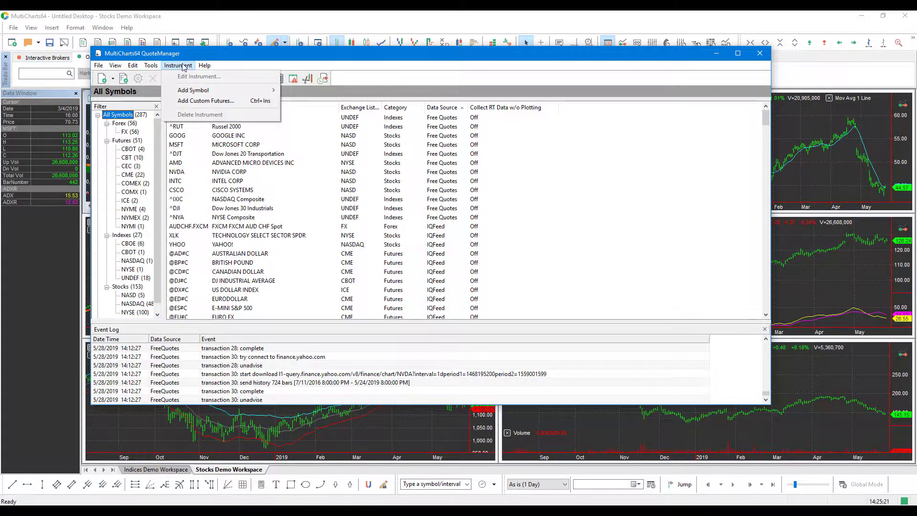
pyautogui.moveTo(193, 90)
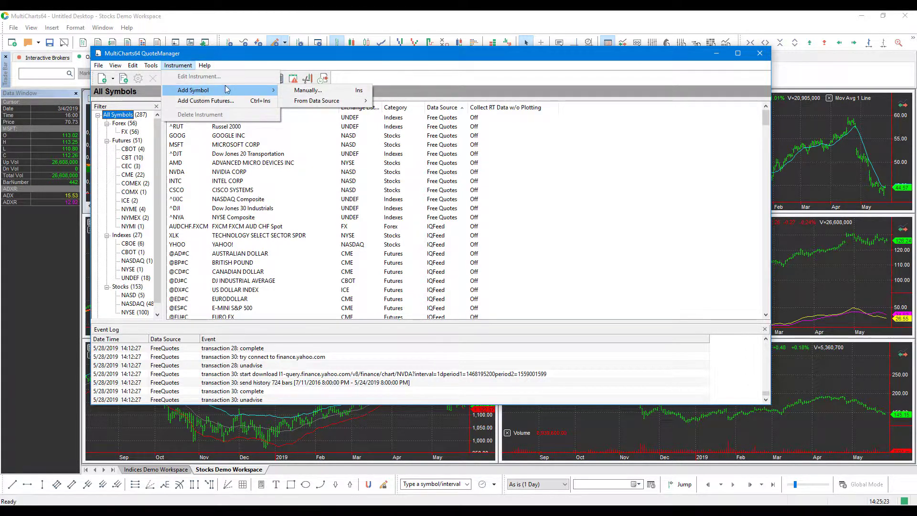
pyautogui.moveTo(307, 90)
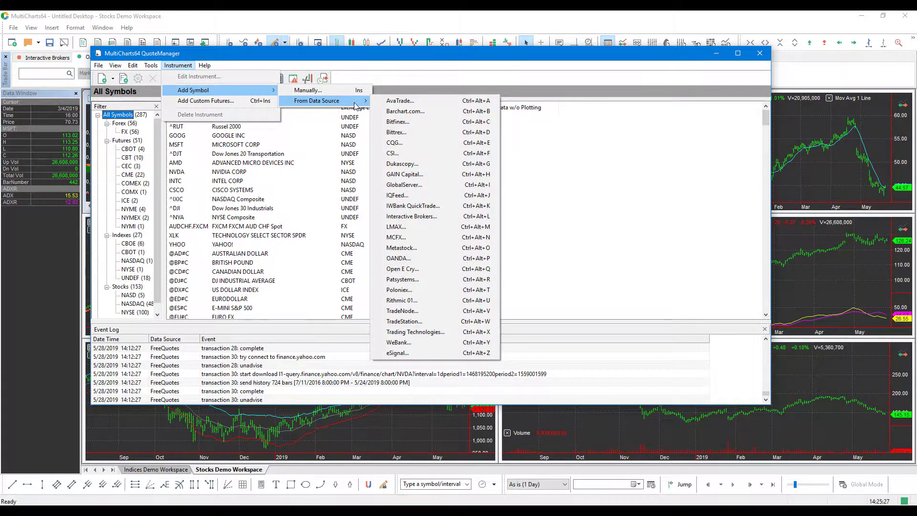
pyautogui.moveTo(436, 226)
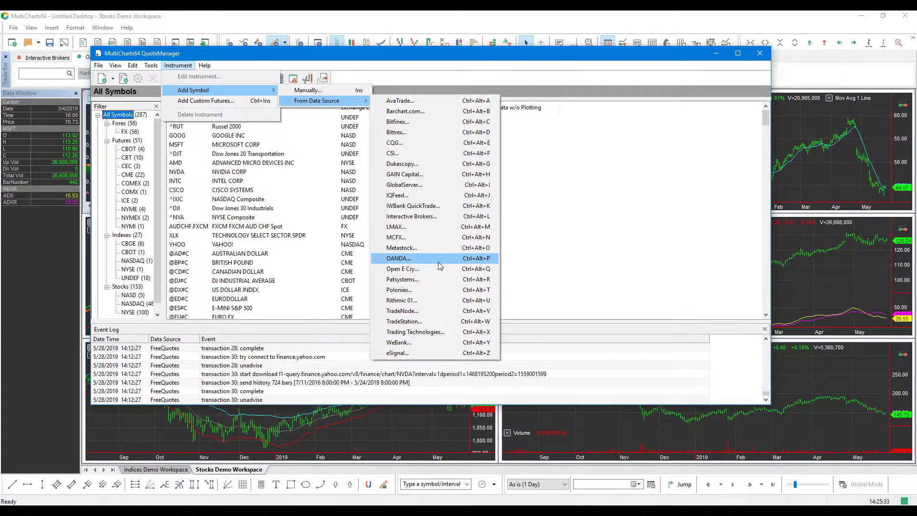
pyautogui.moveTo(443, 262)
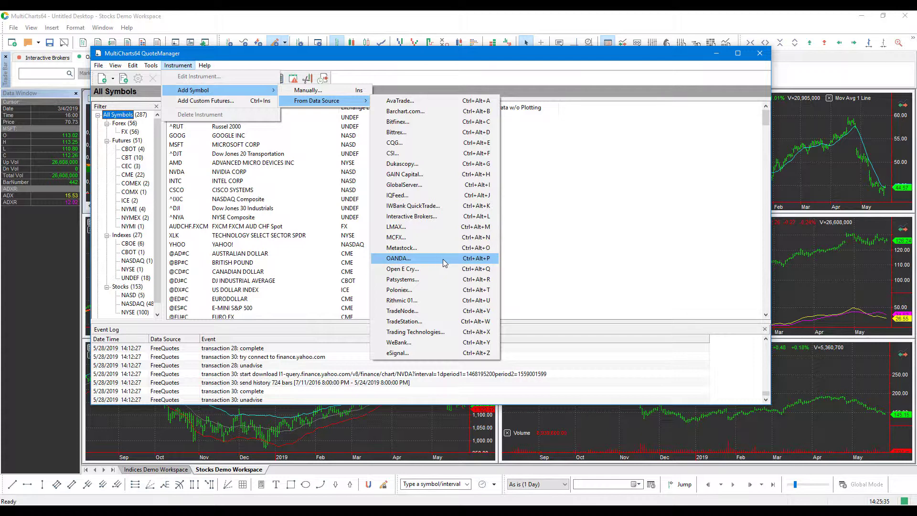
pyautogui.click(397, 258)
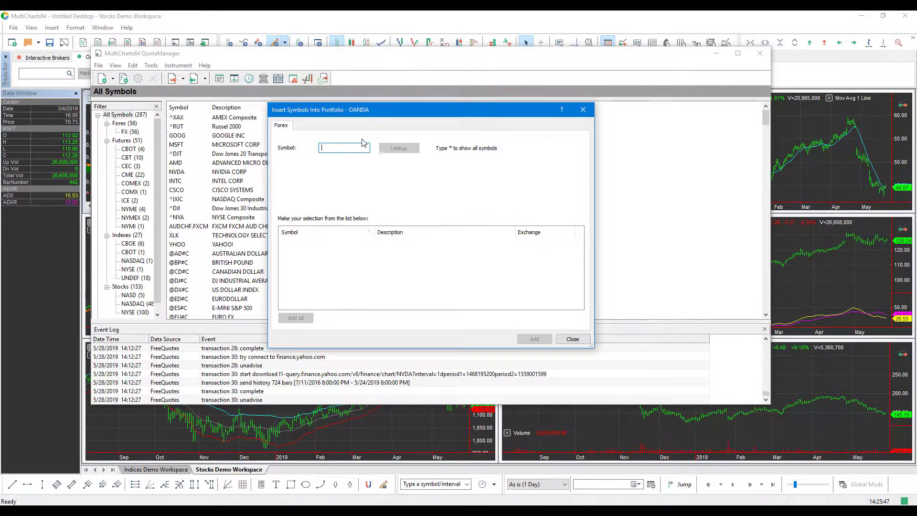
# Look up OANDA symbols matching EUR, add EUR/USD to the portfolio and close the dialog.
pyautogui.write('E')
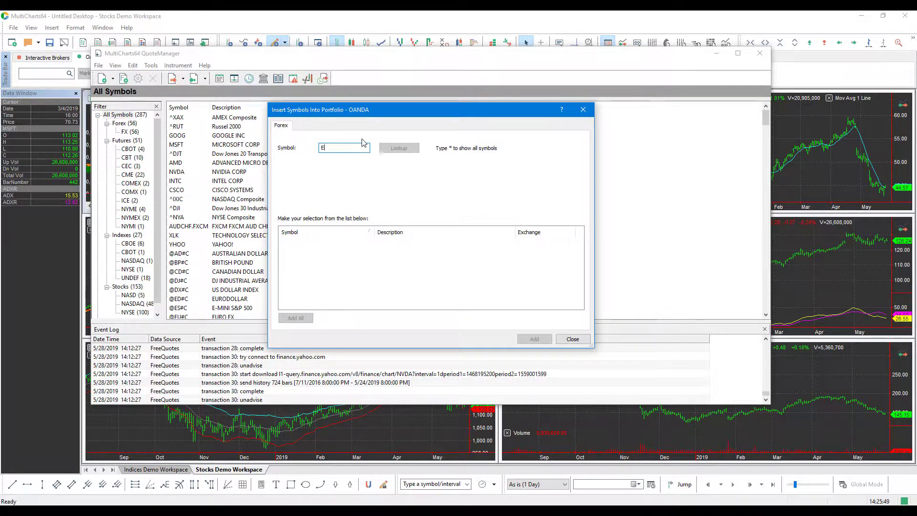
pyautogui.click(398, 147)
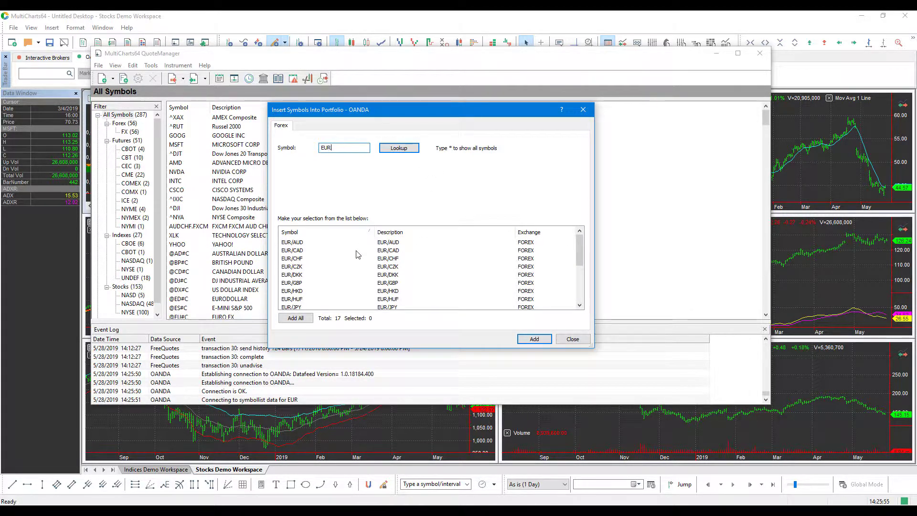
pyautogui.moveTo(367, 270)
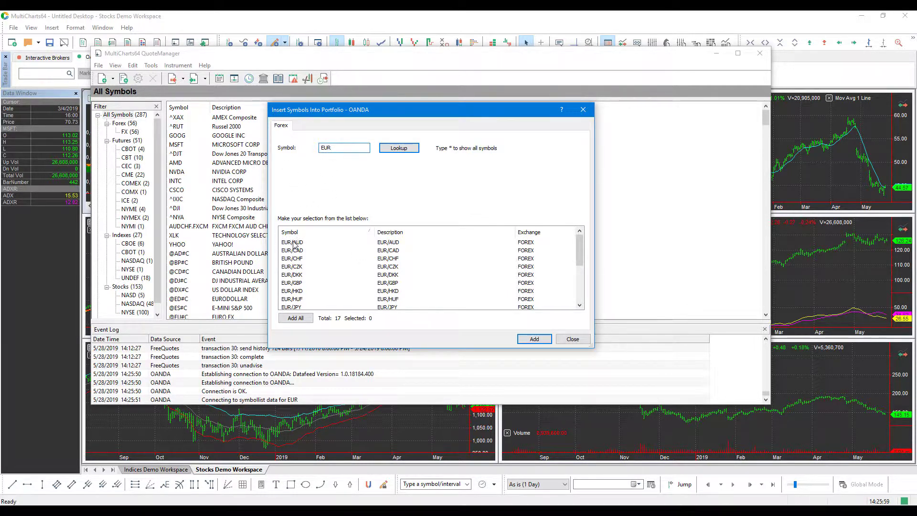
pyautogui.moveTo(309, 244)
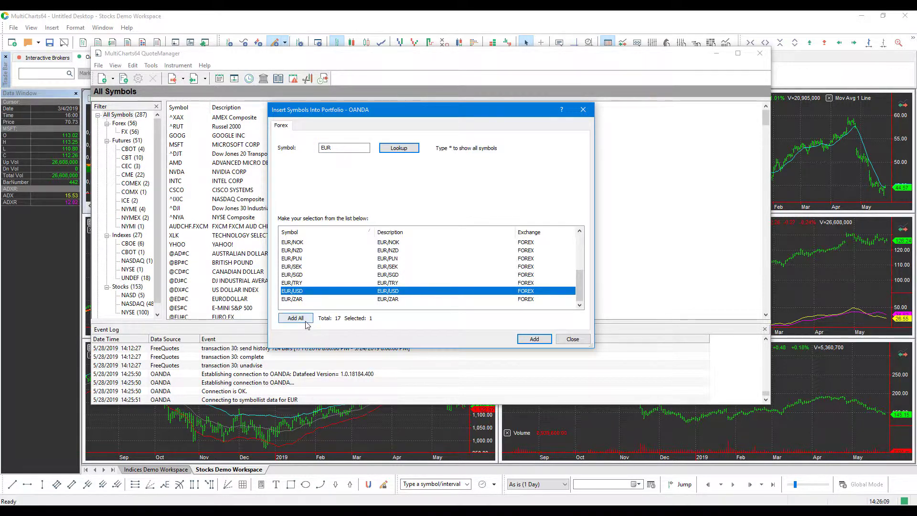
pyautogui.moveTo(330, 325)
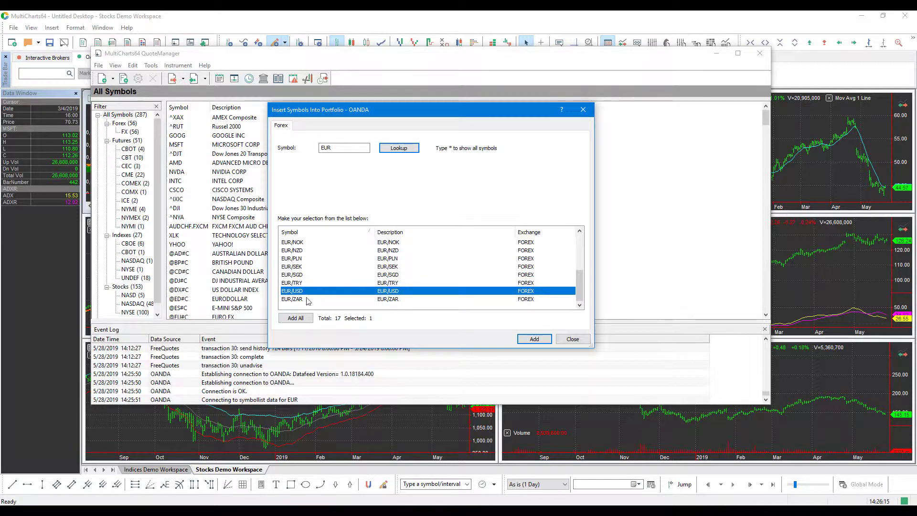
pyautogui.moveTo(496, 333)
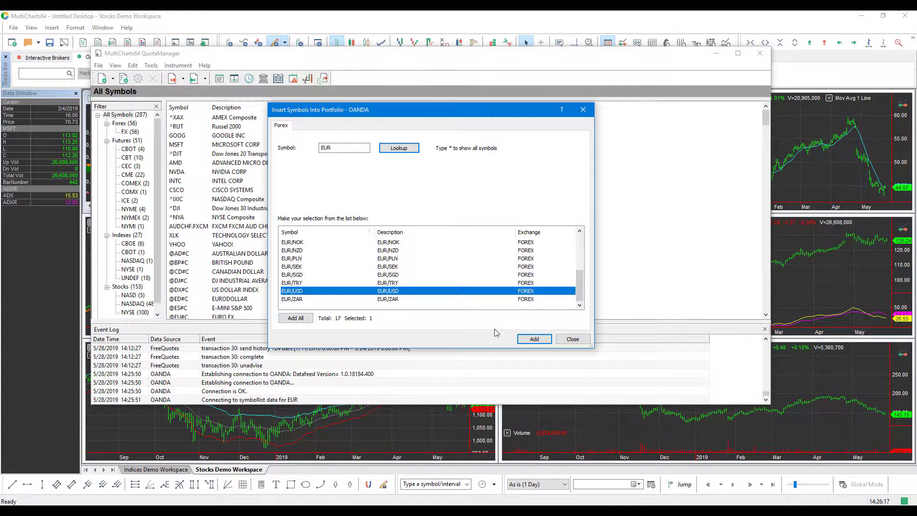
pyautogui.click(534, 338)
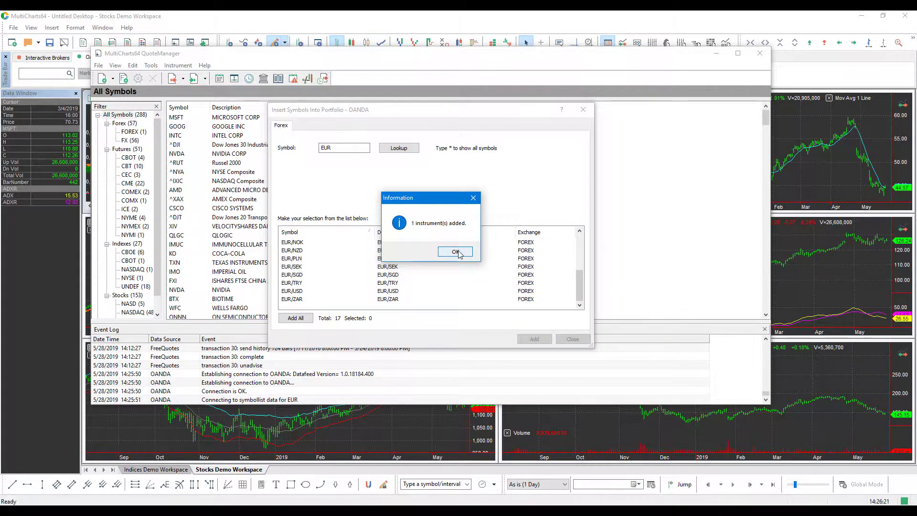
pyautogui.click(455, 251)
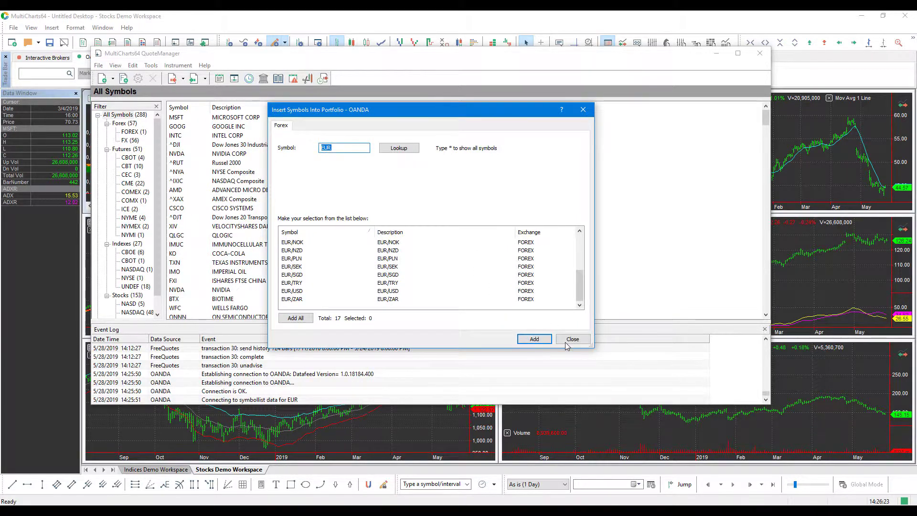
pyautogui.click(572, 339)
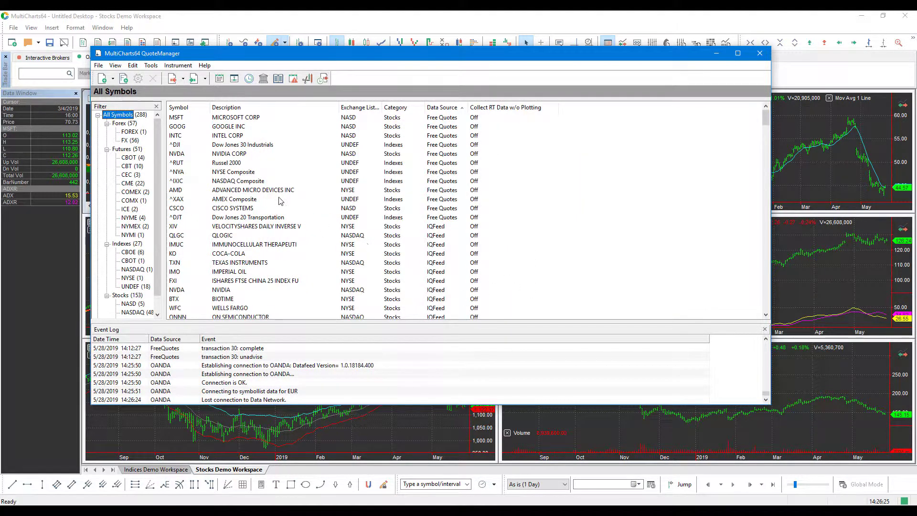
# Sort the symbols by data source and filter to the FOREX category.
pyautogui.click(227, 107)
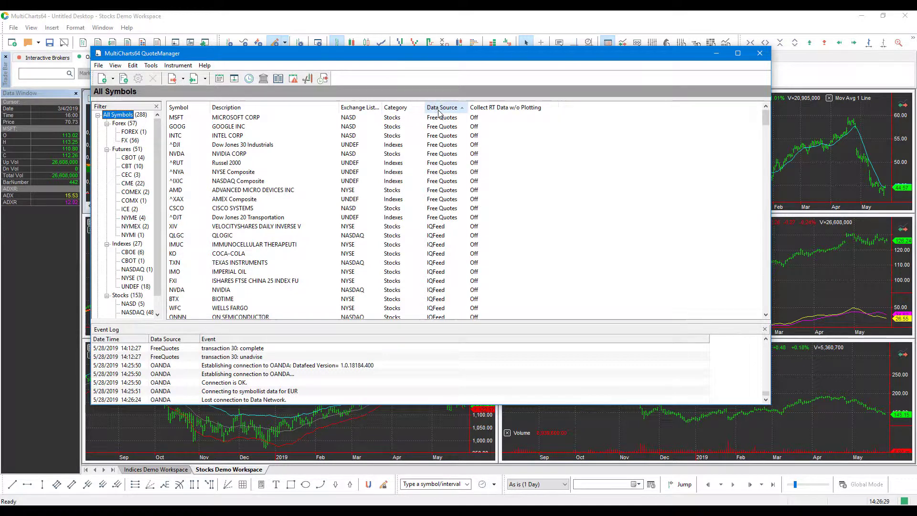
pyautogui.click(441, 107)
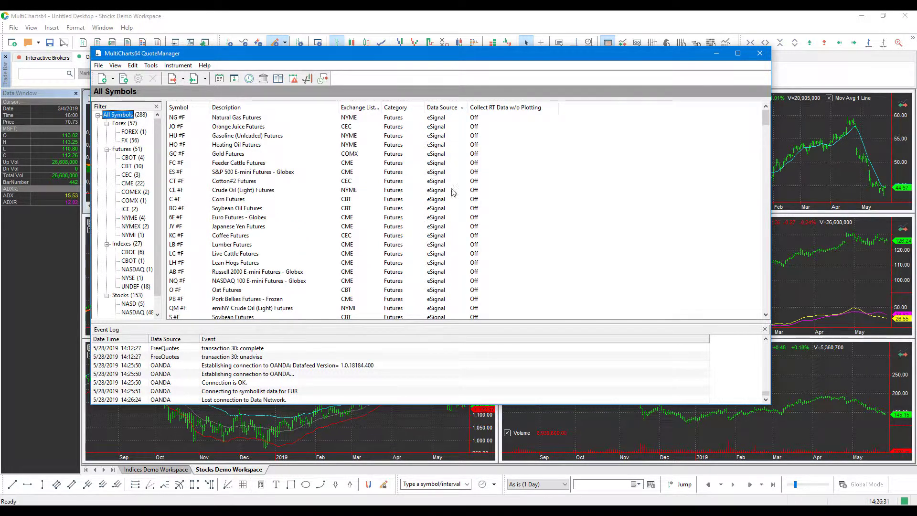
pyautogui.scroll(-3)
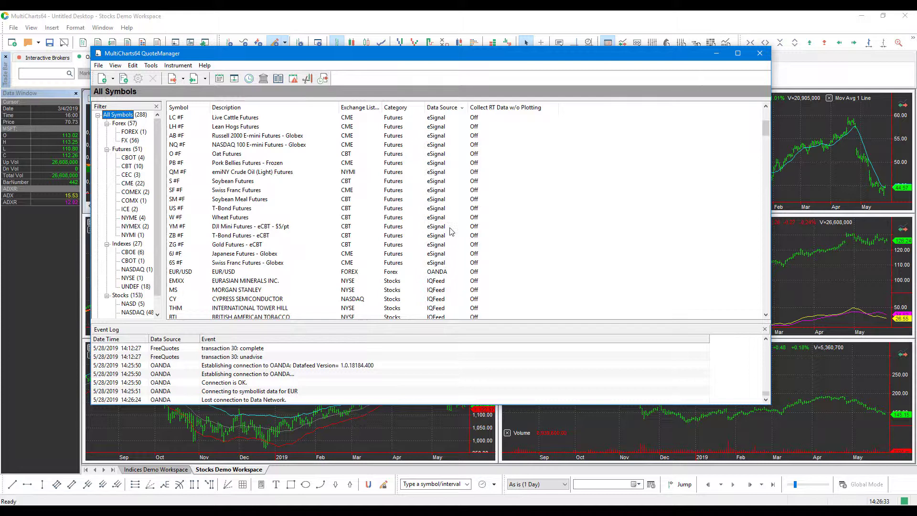
pyautogui.moveTo(284, 228)
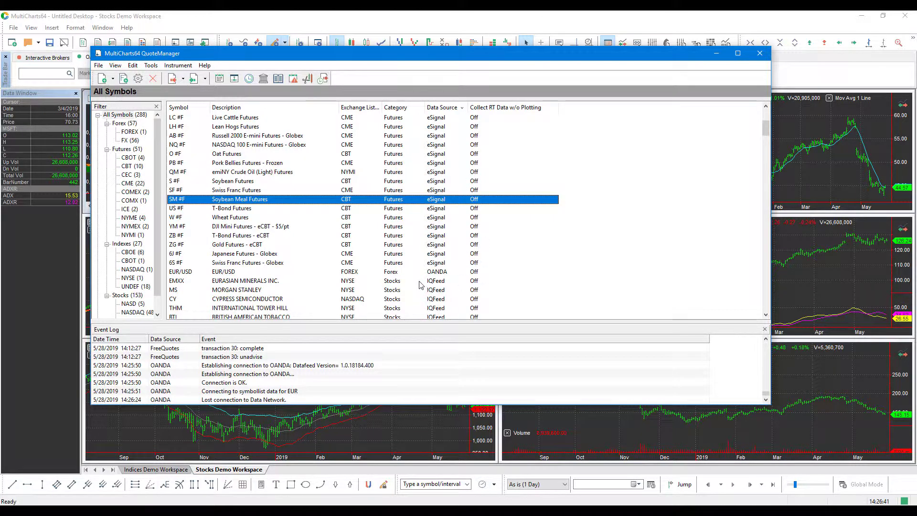
pyautogui.moveTo(292, 276)
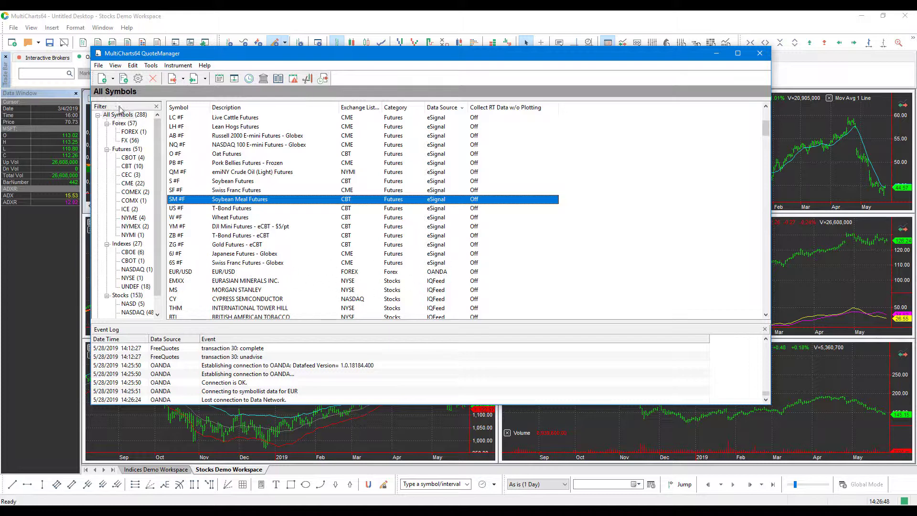
pyautogui.moveTo(125, 129)
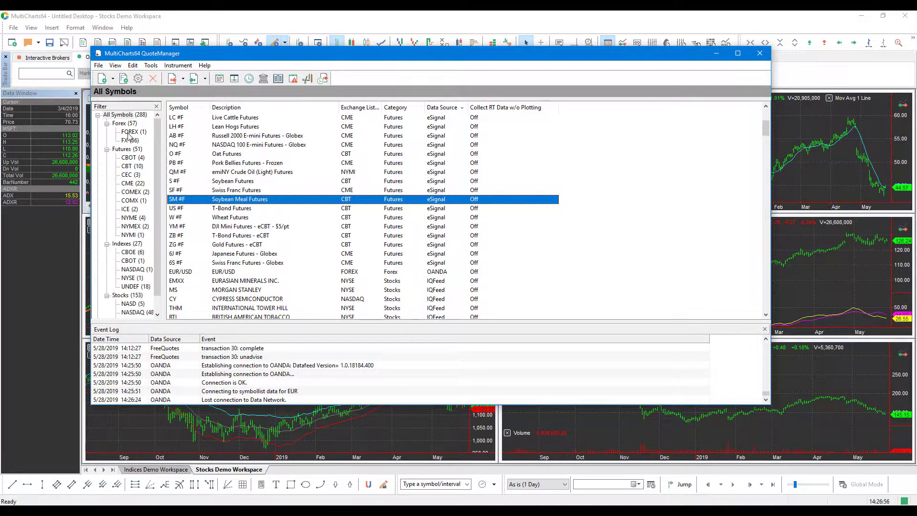
pyautogui.click(129, 132)
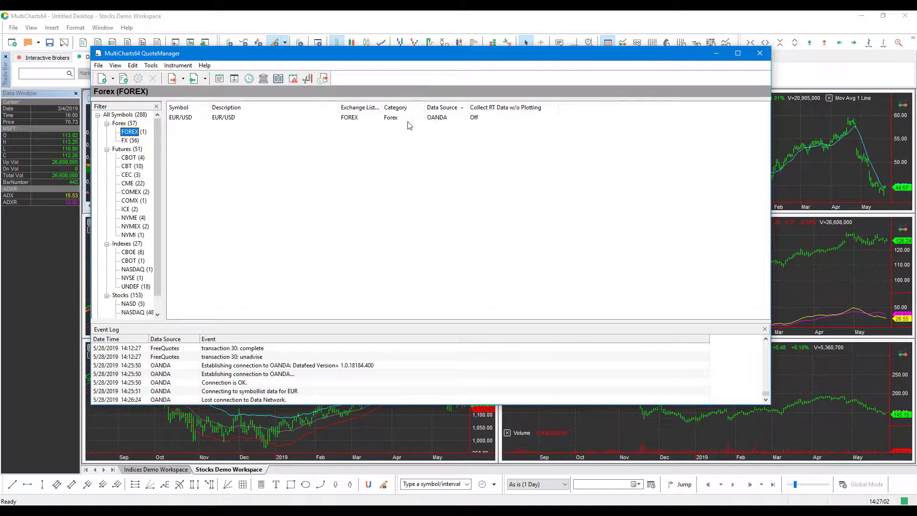
# Browse the 56-symbol IQFeed FX category, then return to FOREX holding only EUR/USD.
pyautogui.click(124, 141)
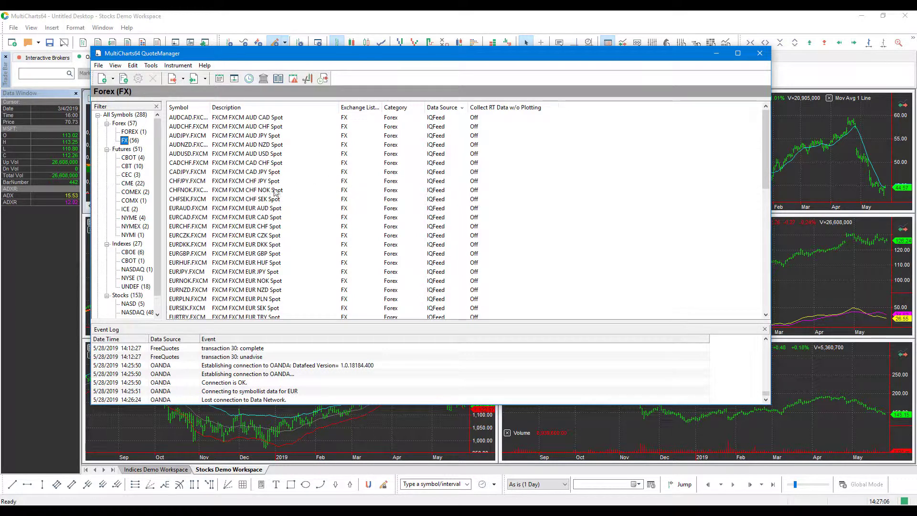
pyautogui.scroll(-3)
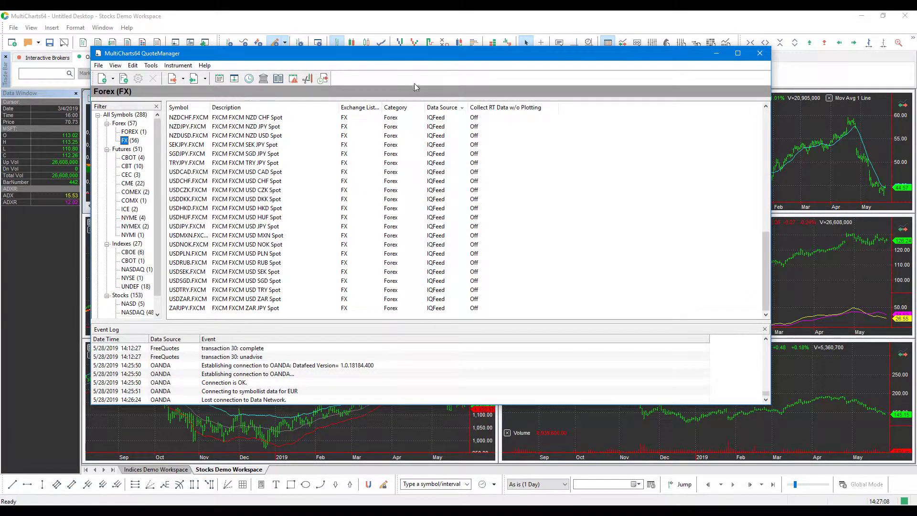
pyautogui.click(441, 107)
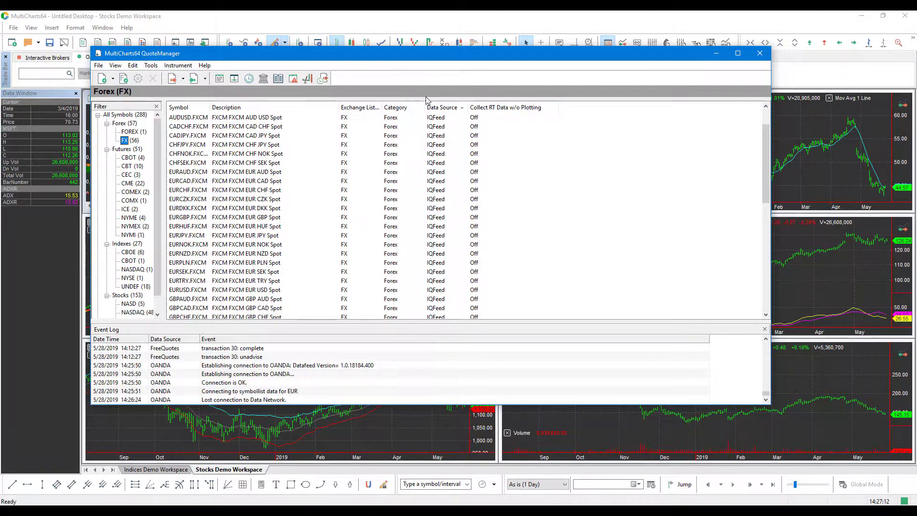
pyautogui.moveTo(446, 93)
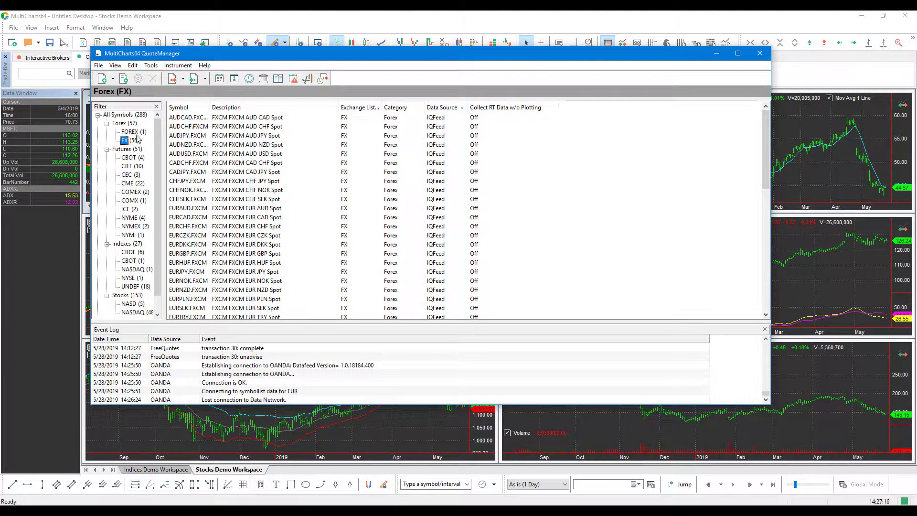
pyautogui.click(129, 132)
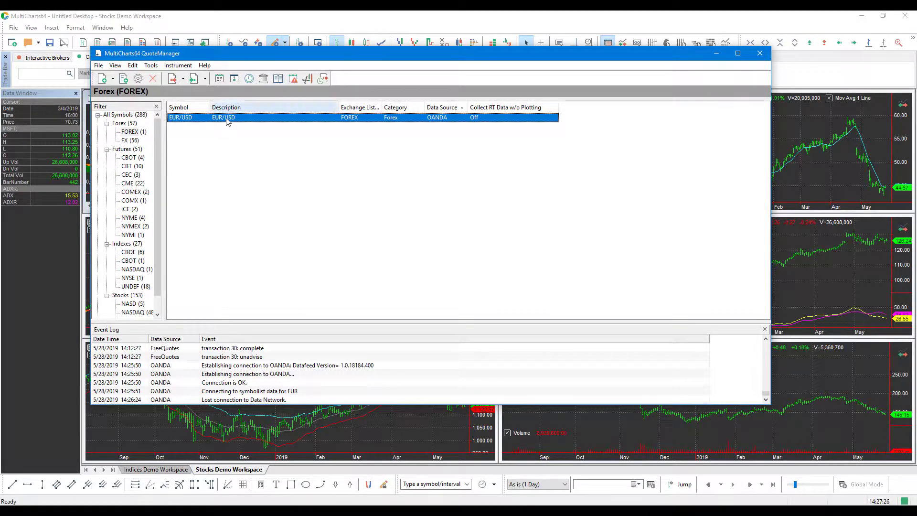
# Connect the EUR/USD symbol to collect real-time OANDA data.
pyautogui.rightClick(223, 117)
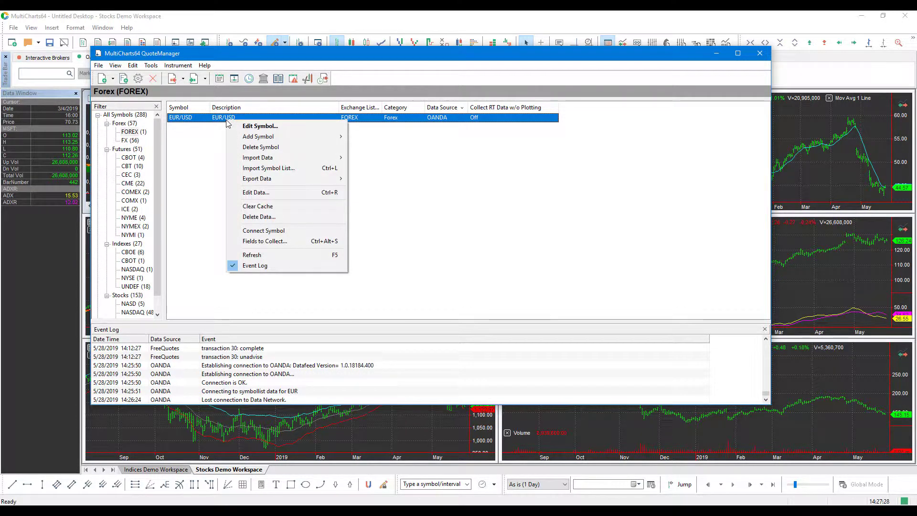
pyautogui.moveTo(263, 230)
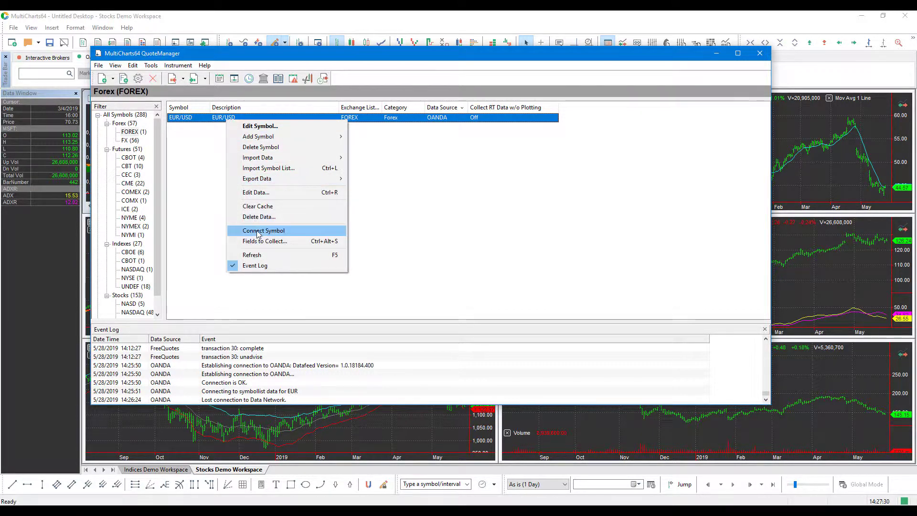
pyautogui.click(264, 230)
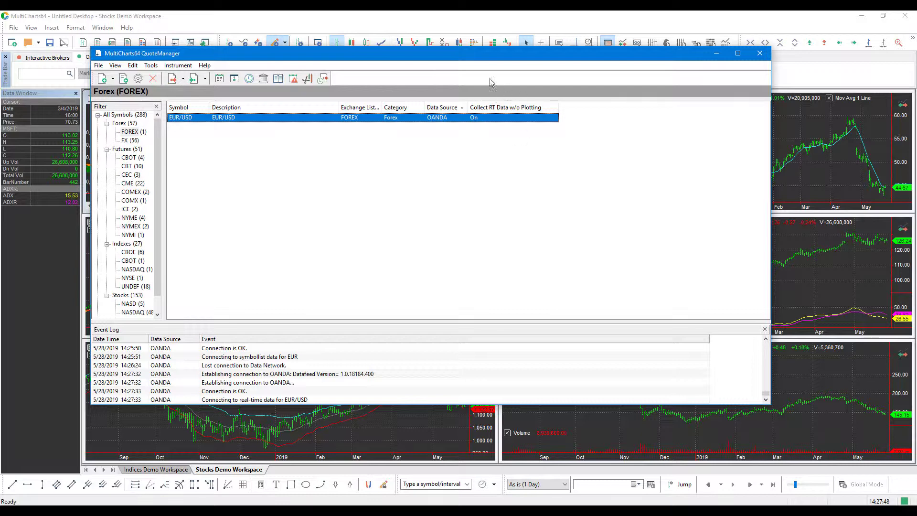
pyautogui.moveTo(531, 116)
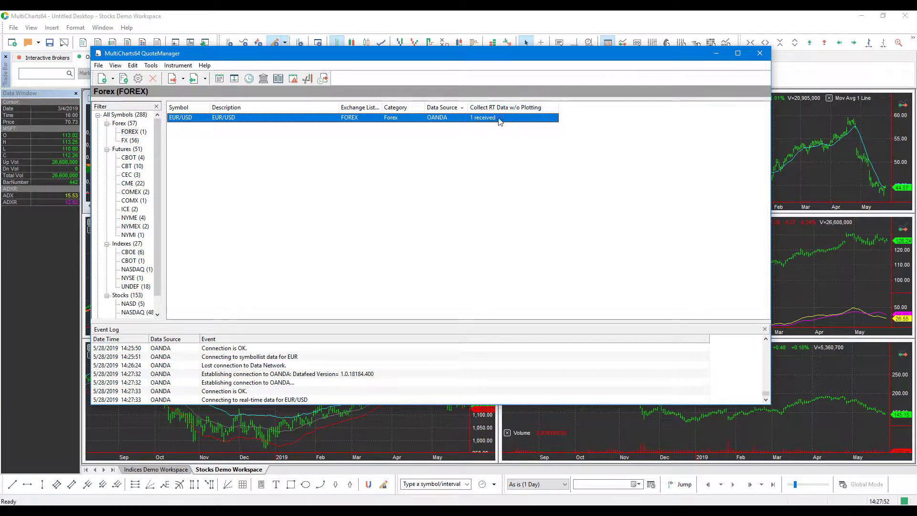
pyautogui.moveTo(485, 127)
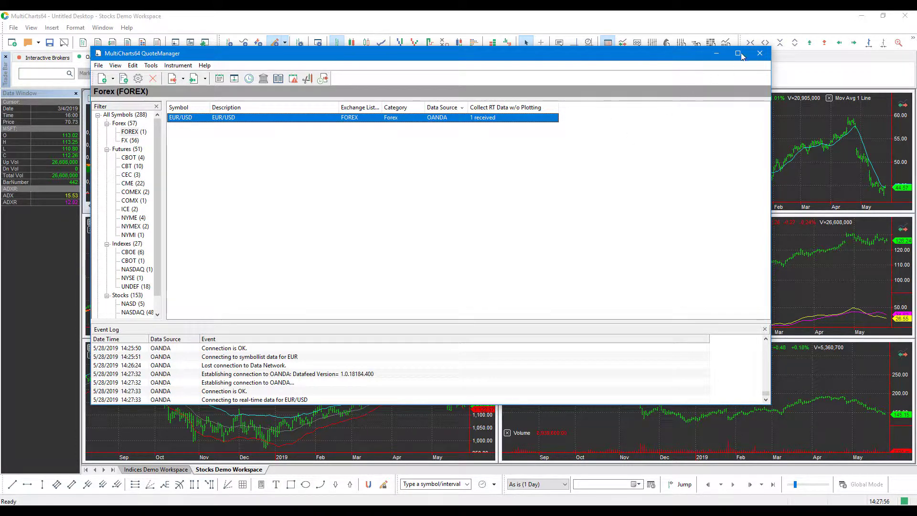
# Maximize the window and load EUR/USD as the OANDA trade bar instrument.
pyautogui.click(760, 53)
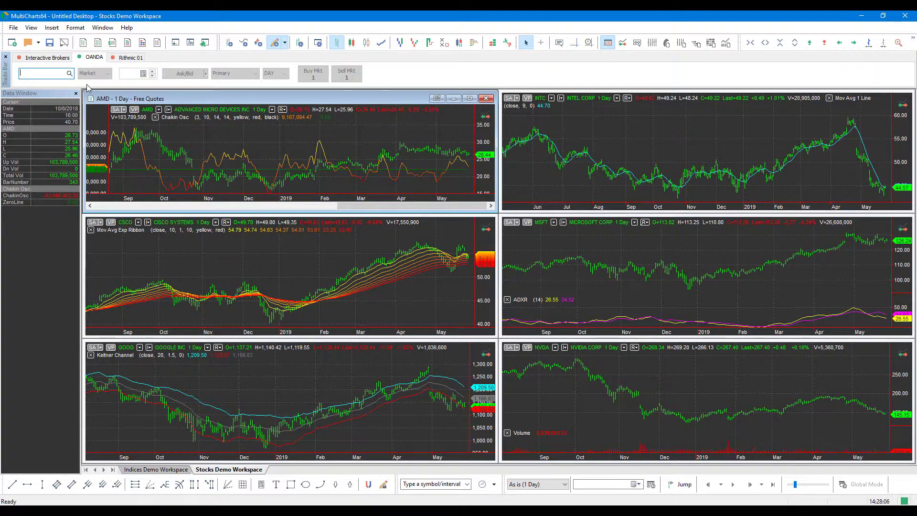
pyautogui.write('EUR')
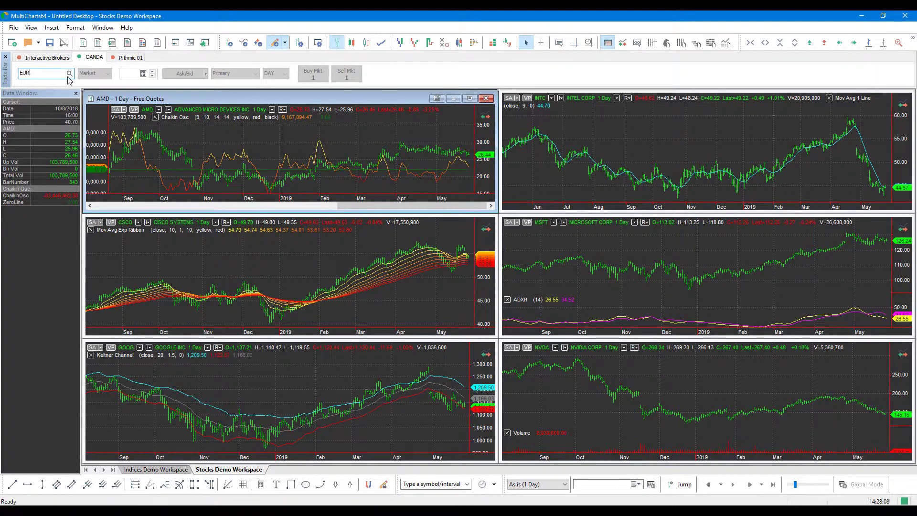
pyautogui.click(69, 73)
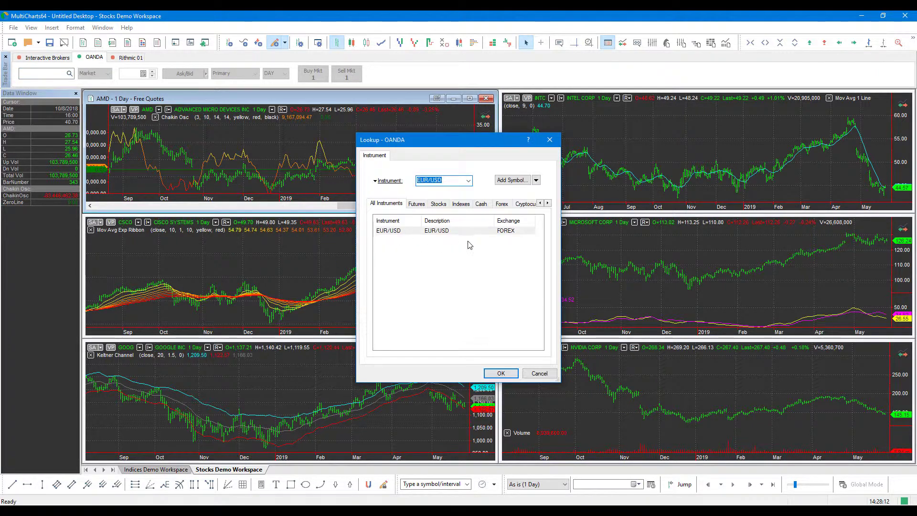
pyautogui.click(436, 230)
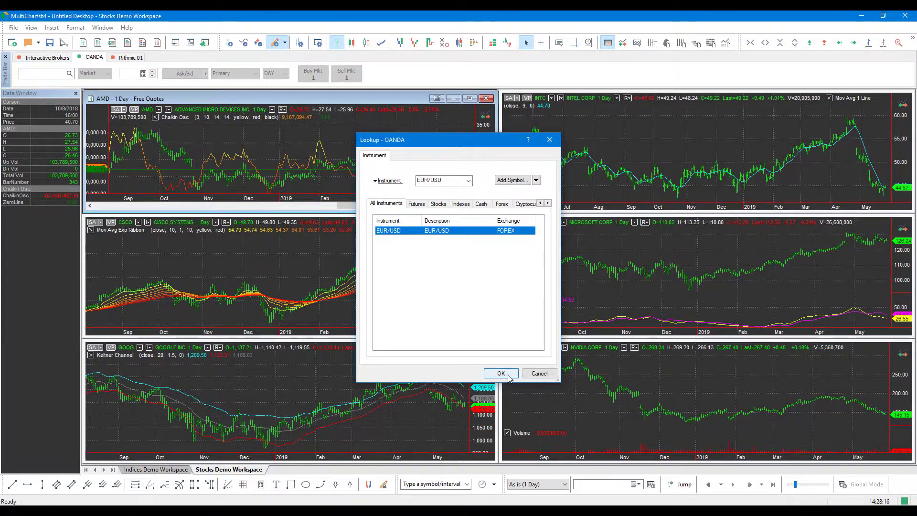
pyautogui.click(499, 373)
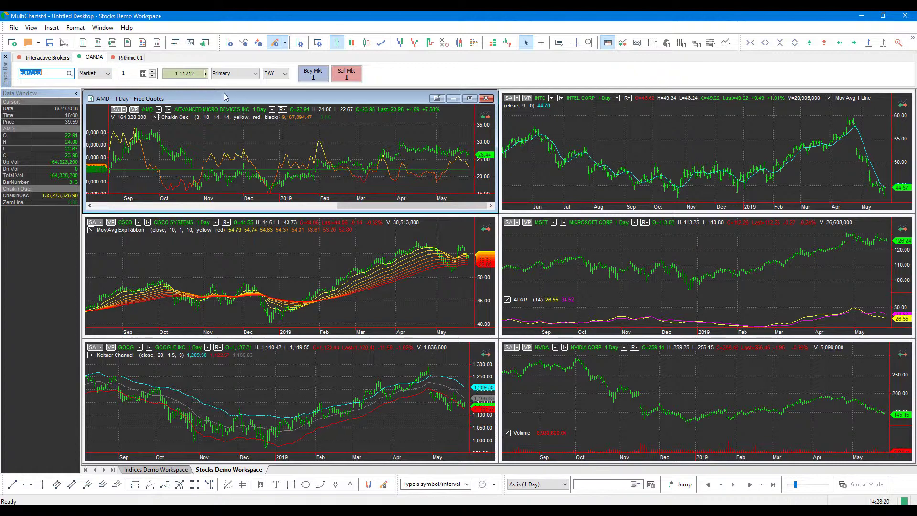
pyautogui.moveTo(83, 42)
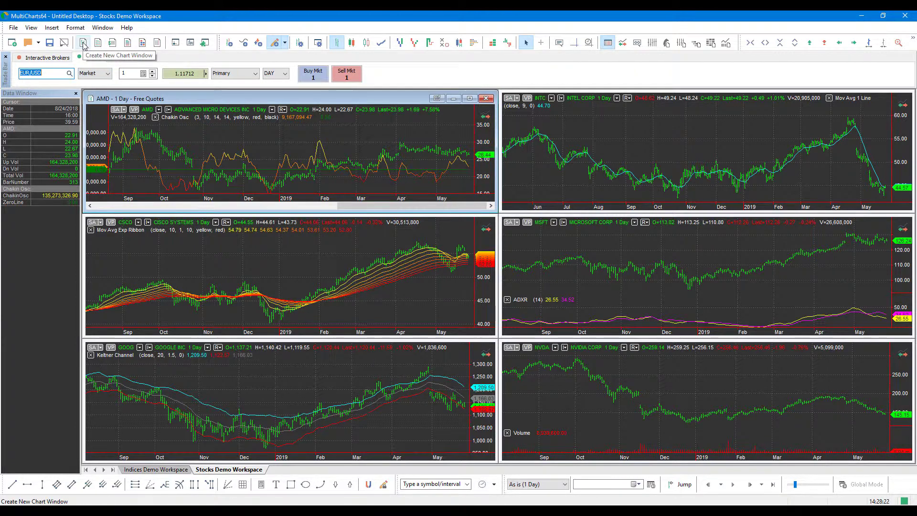
# Create a new chart window of OANDA EUR/USD at 1-minute resolution.
pyautogui.click(83, 42)
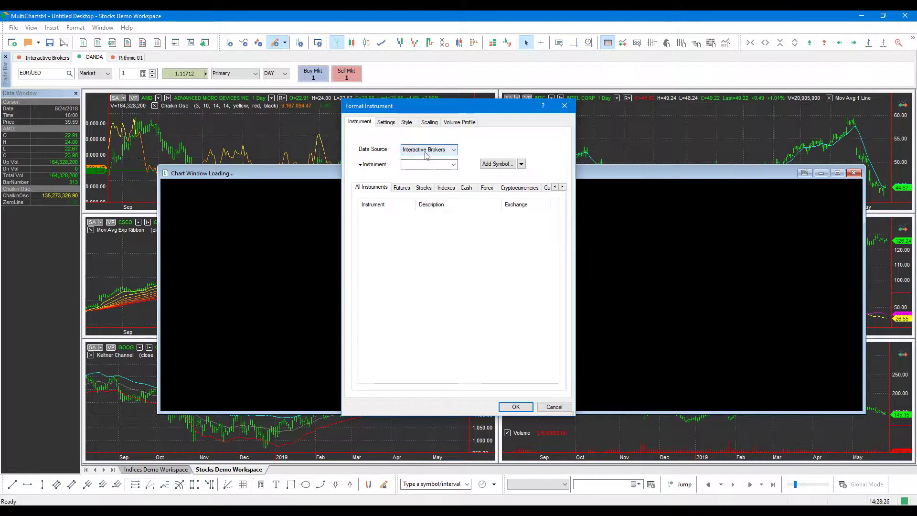
pyautogui.click(452, 149)
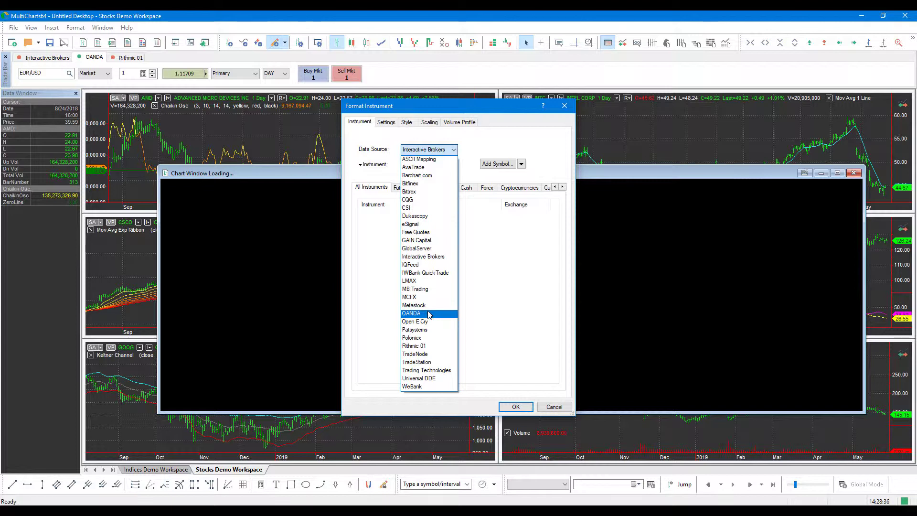
pyautogui.click(411, 314)
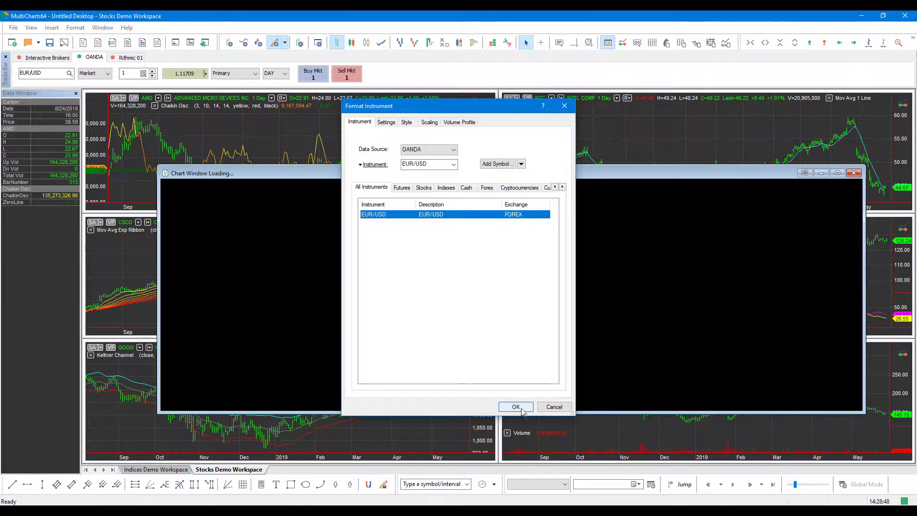
pyautogui.click(514, 407)
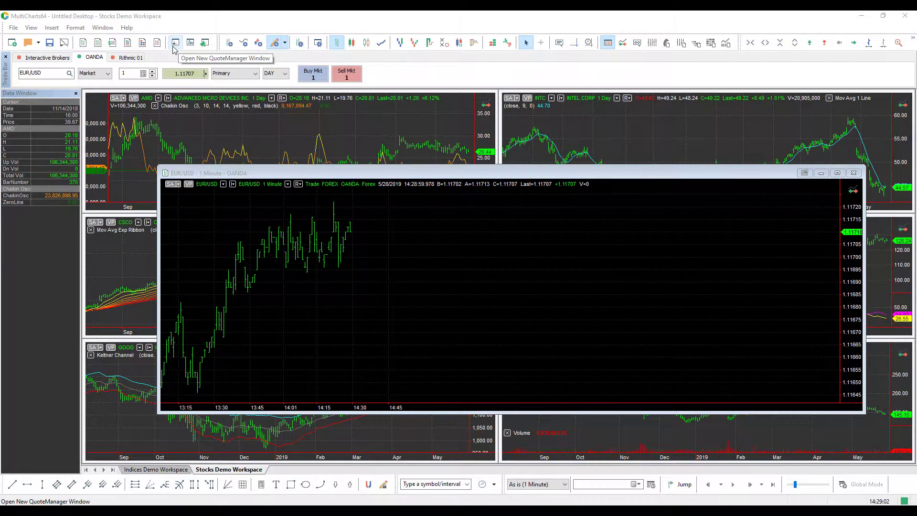
# Reopen QuoteManager and bring up the OANDA Forex insert-symbols dialog.
pyautogui.click(174, 42)
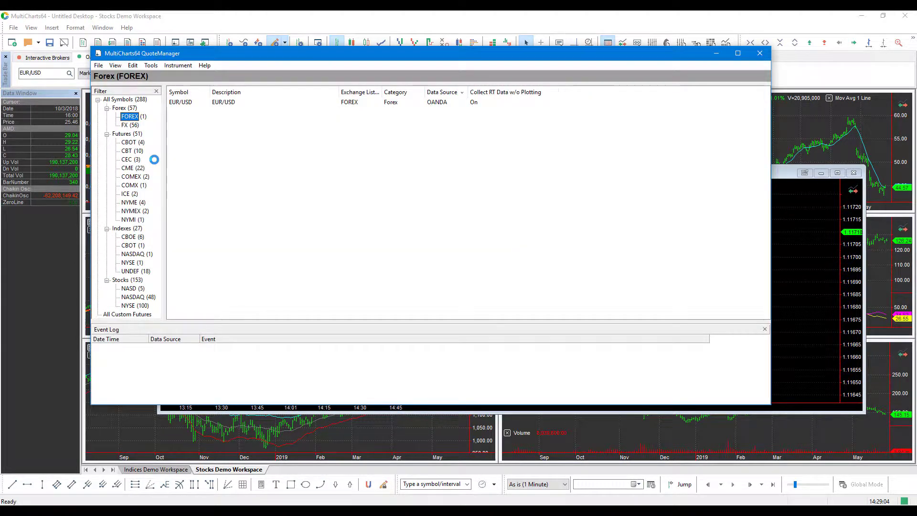
pyautogui.click(178, 65)
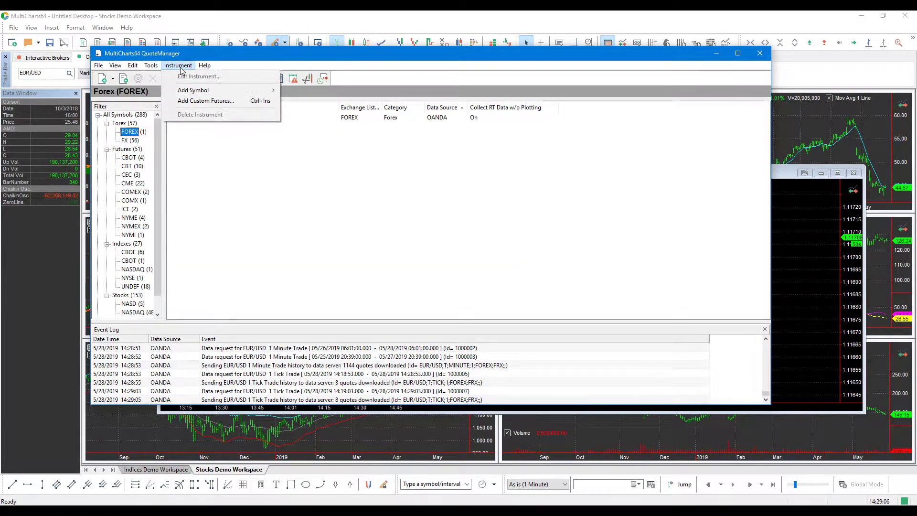
pyautogui.moveTo(193, 90)
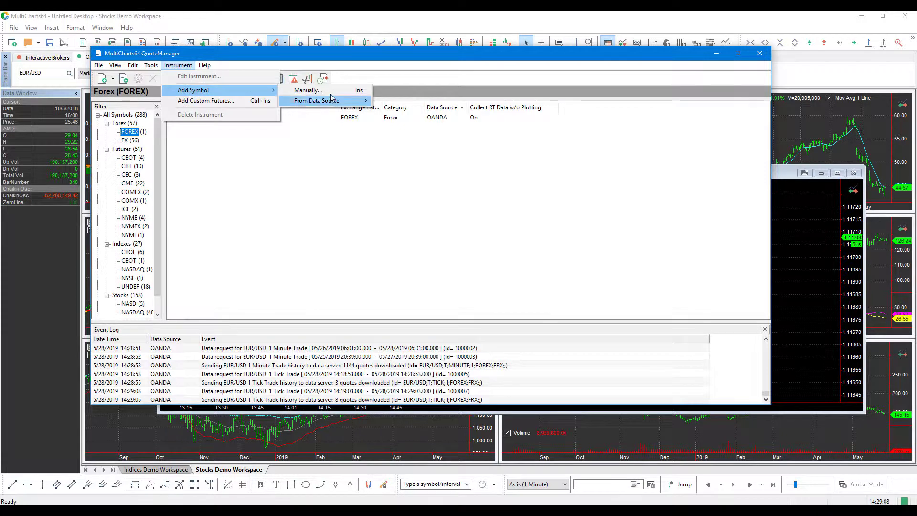
pyautogui.click(306, 175)
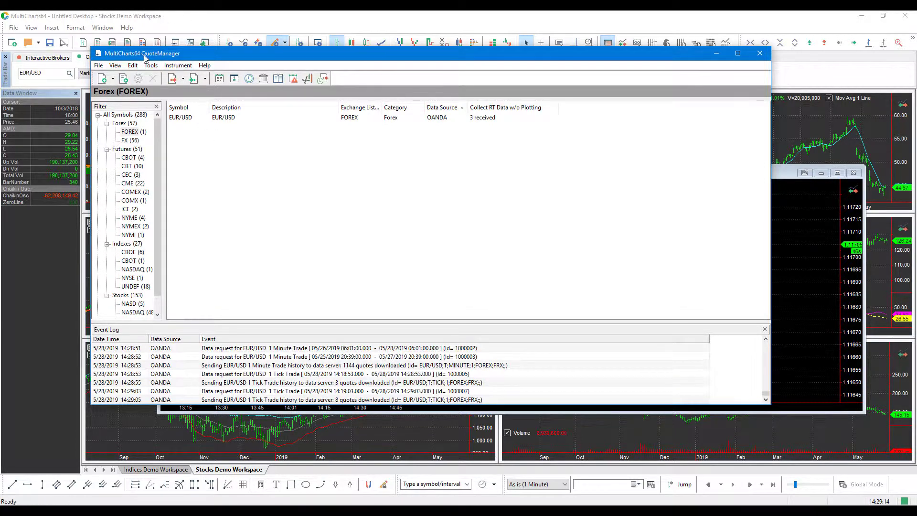
pyautogui.click(178, 65)
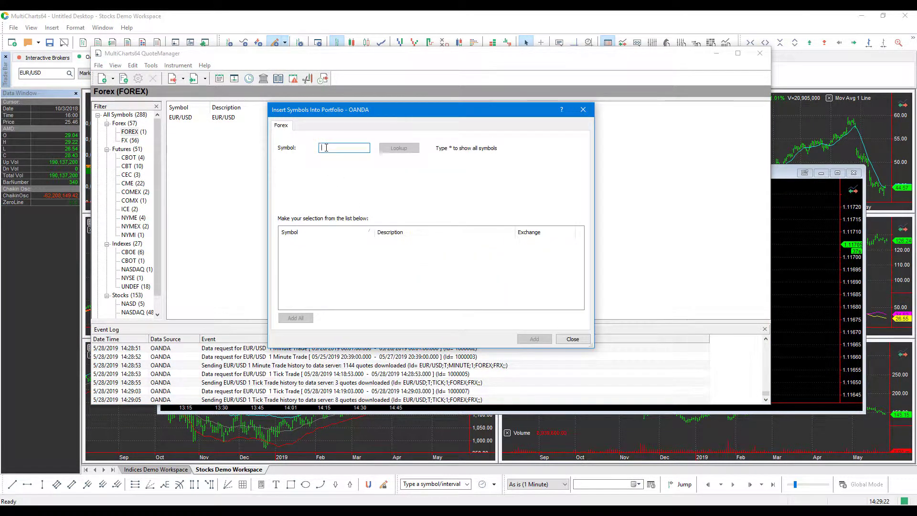
# Look up symbols matching 'US' and add all 17 OANDA USD forex pairs.
pyautogui.write('USA')
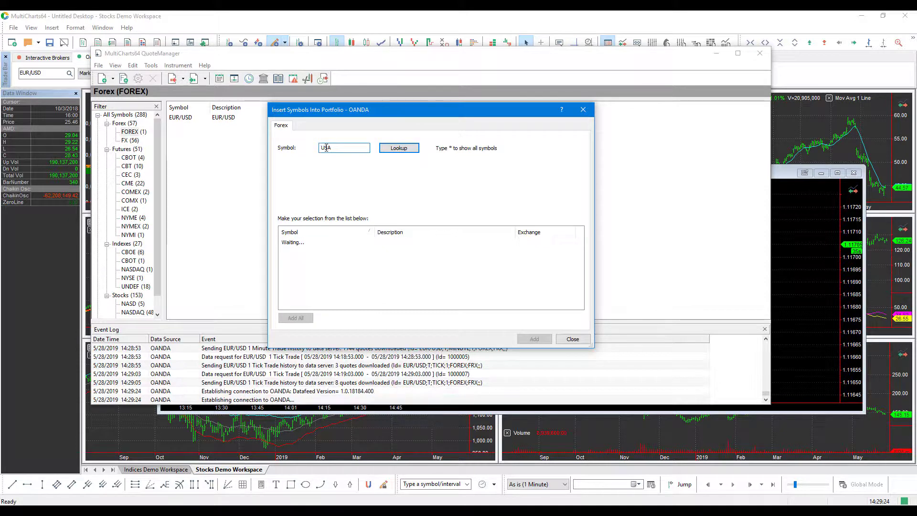
pyautogui.press('backspace')
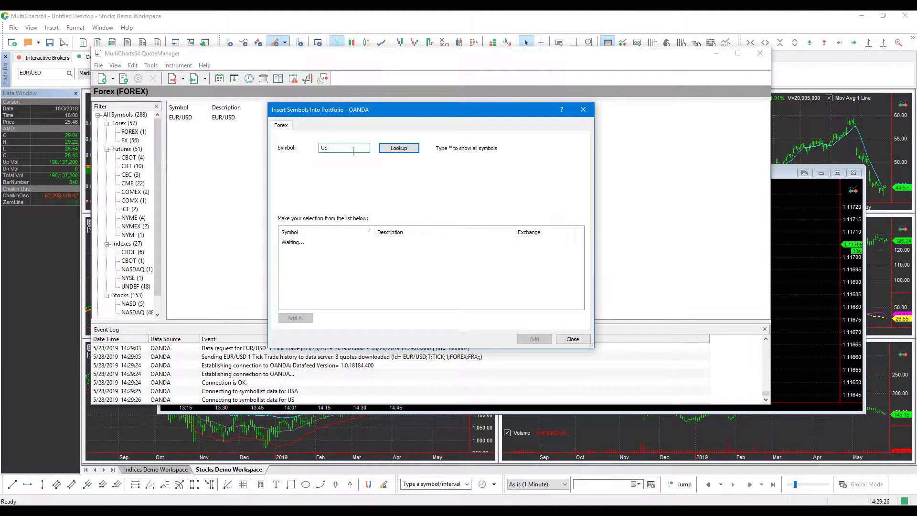
pyautogui.click(398, 147)
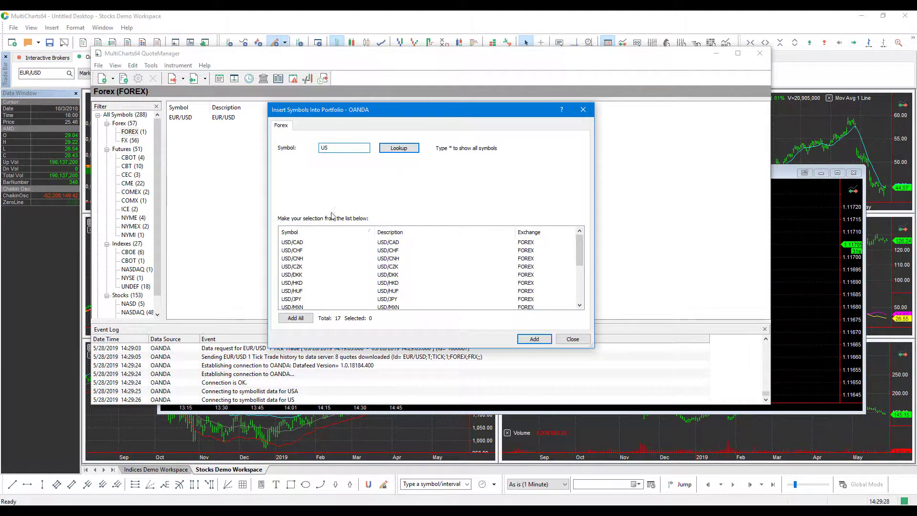
pyautogui.scroll(-3)
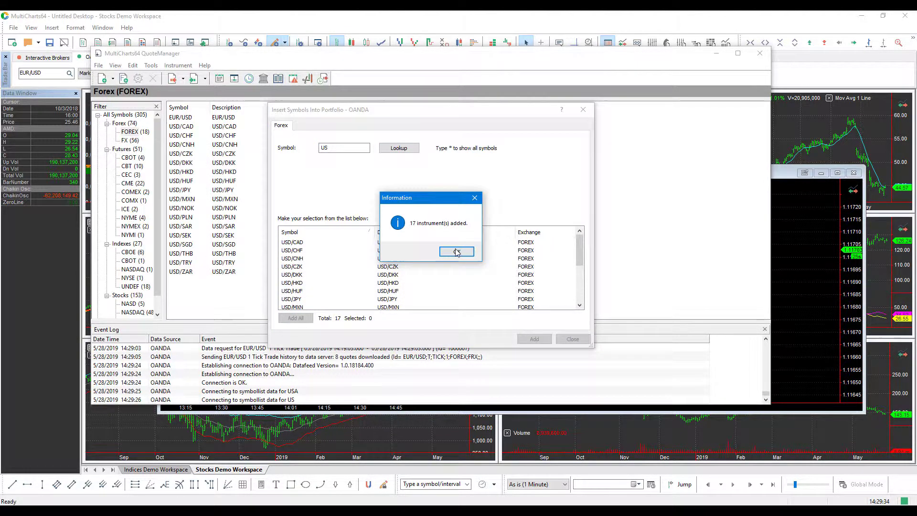
pyautogui.click(457, 251)
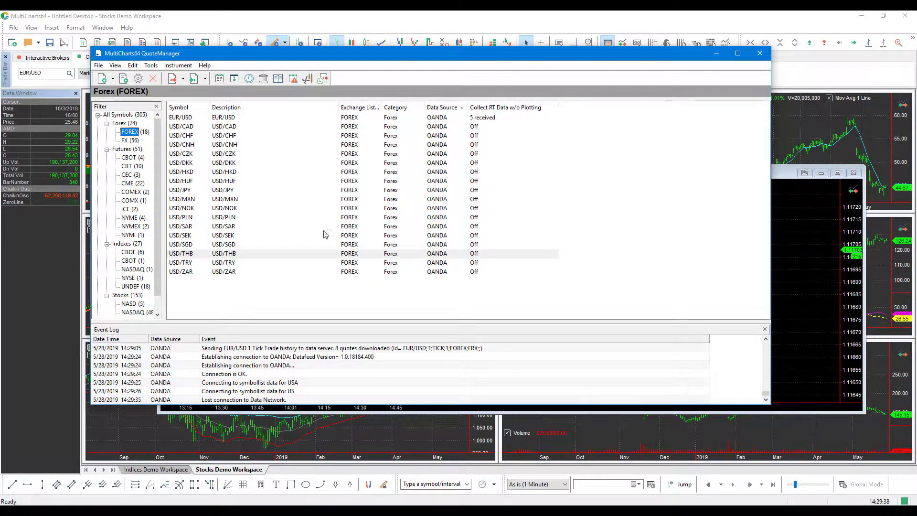
# Select USD/TRY and connect it to real-time OANDA data.
pyautogui.click(234, 253)
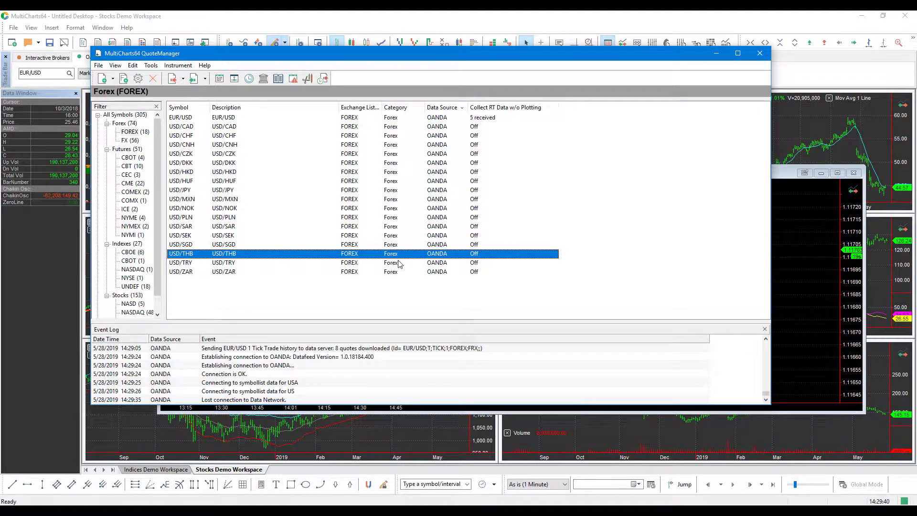
pyautogui.click(234, 262)
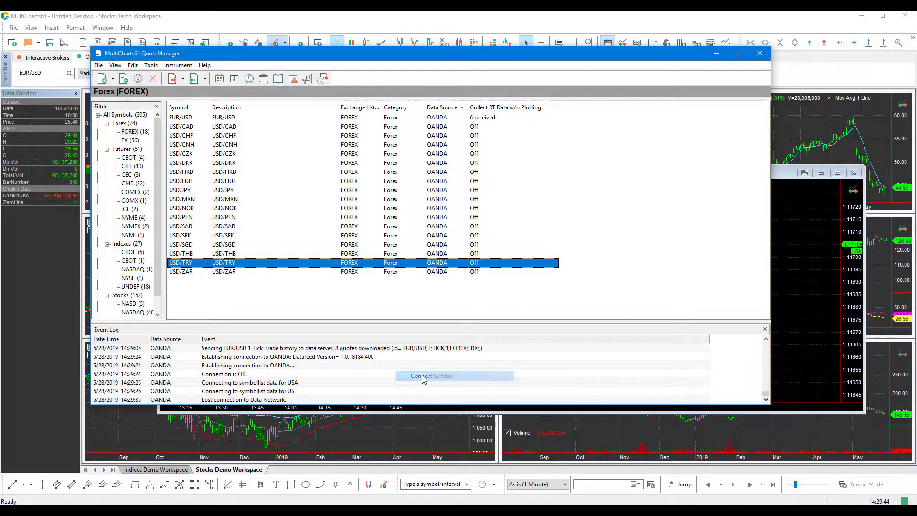
pyautogui.click(431, 375)
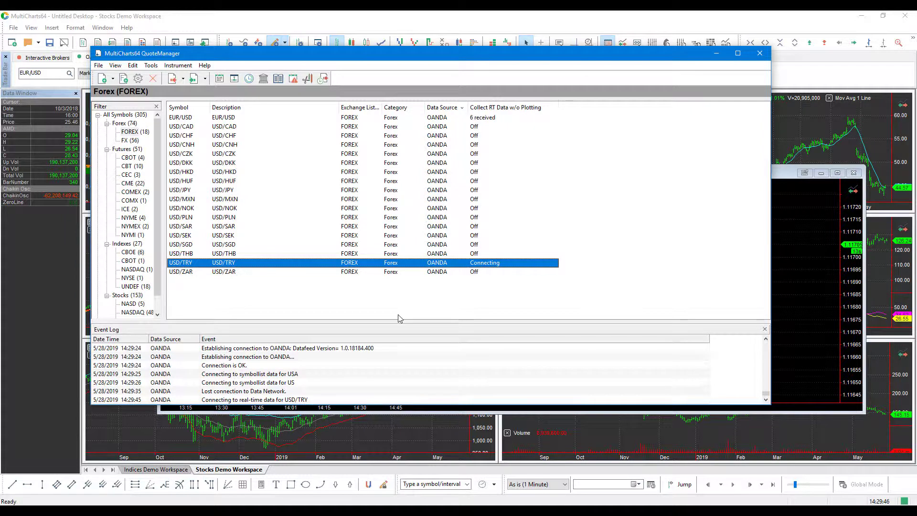